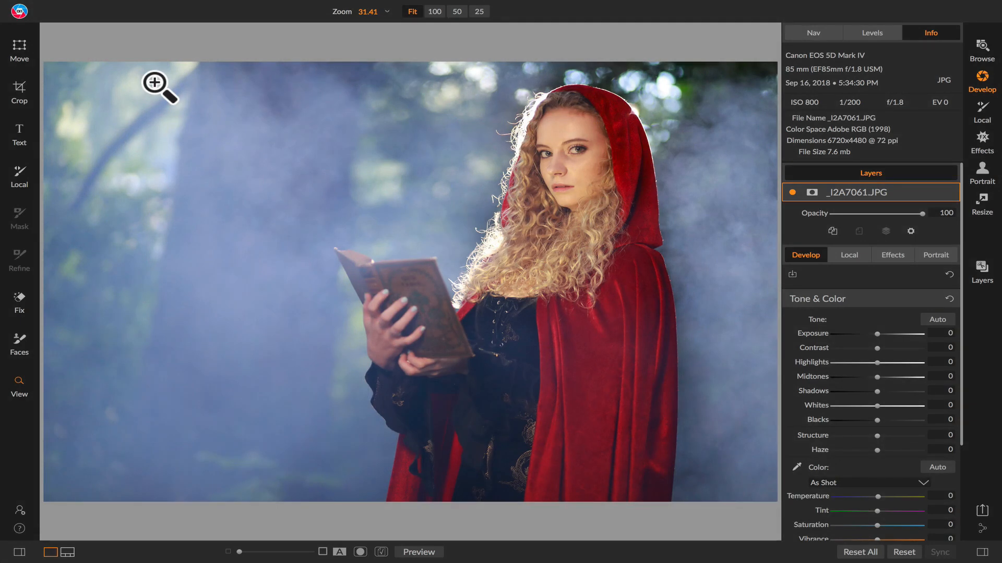
{"action": "mouse_move", "coordinate": [670, 169]}
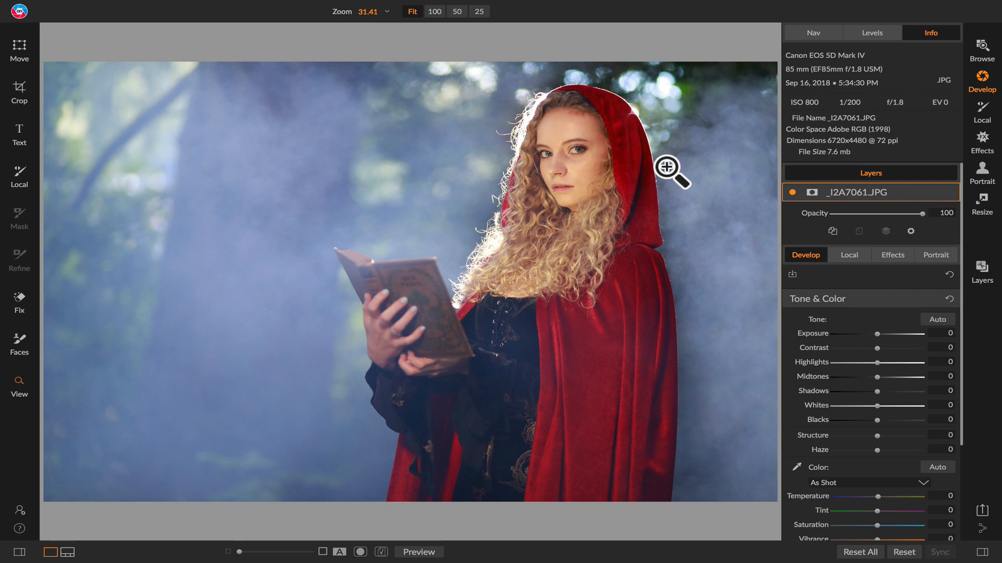
{"action": "mouse_move", "coordinate": [30, 127]}
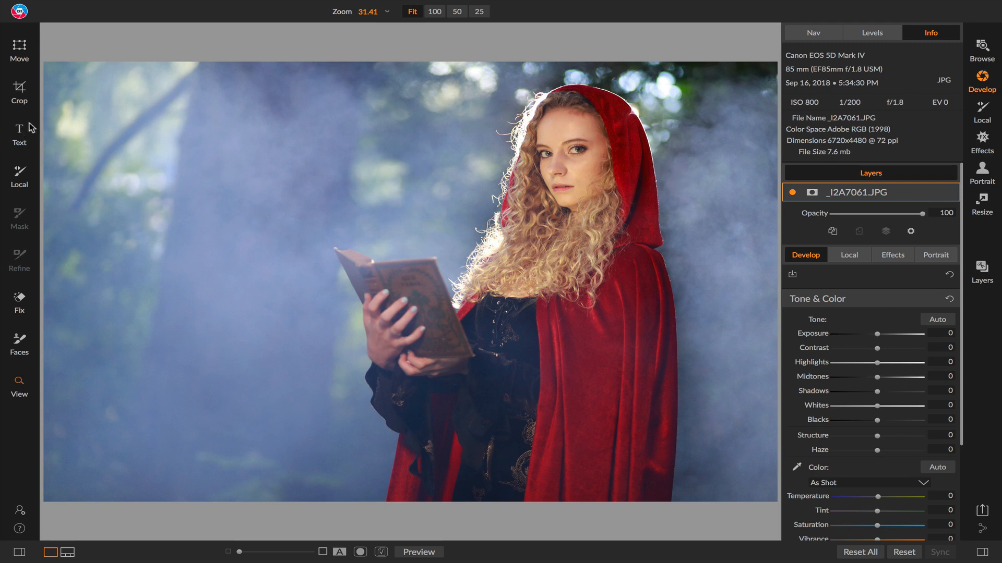
{"action": "mouse_move", "coordinate": [18, 132]}
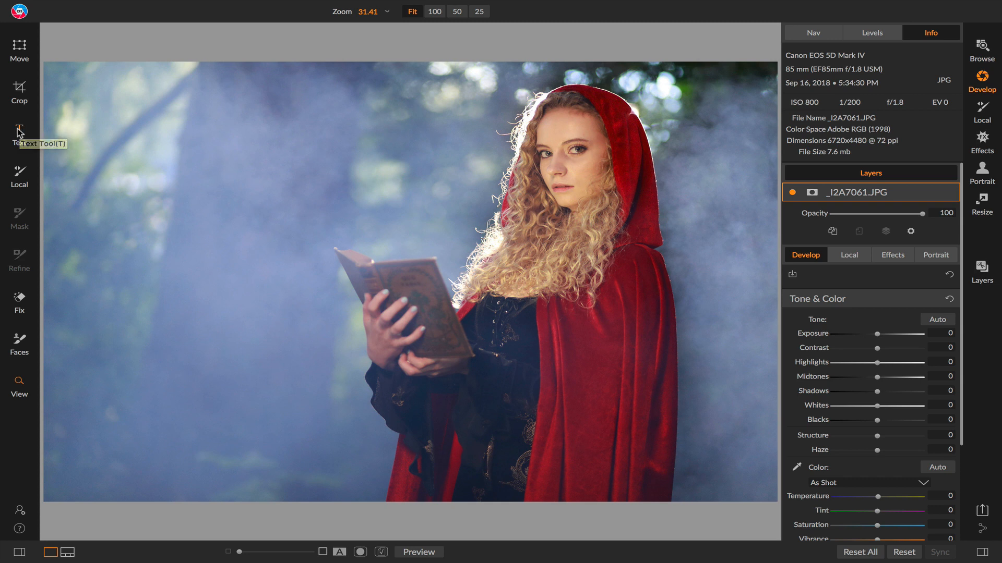
Place a text block over the book and replace its placeholder with 'Magic'.
{"action": "left_click", "coordinate": [18, 134]}
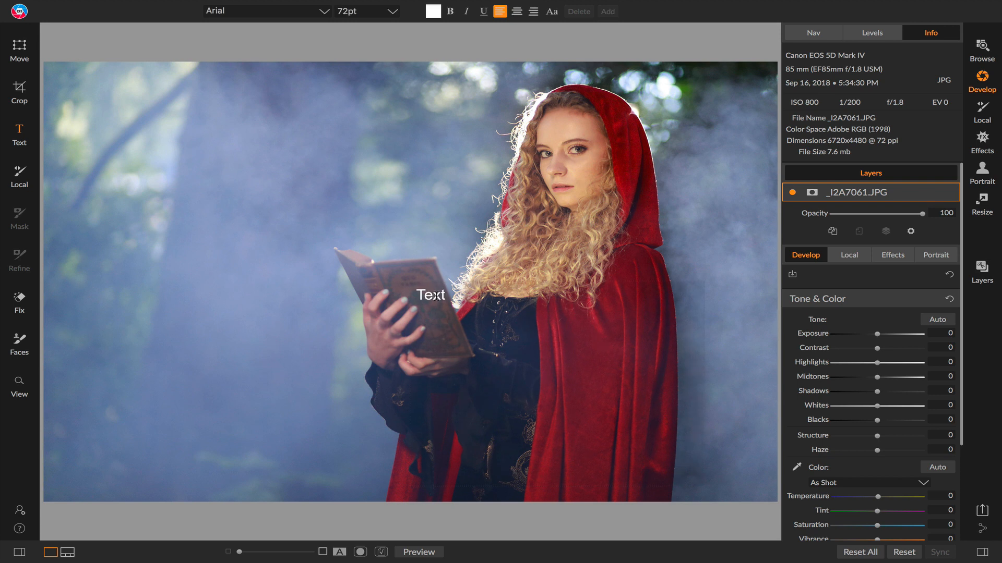
{"action": "left_click", "coordinate": [430, 295]}
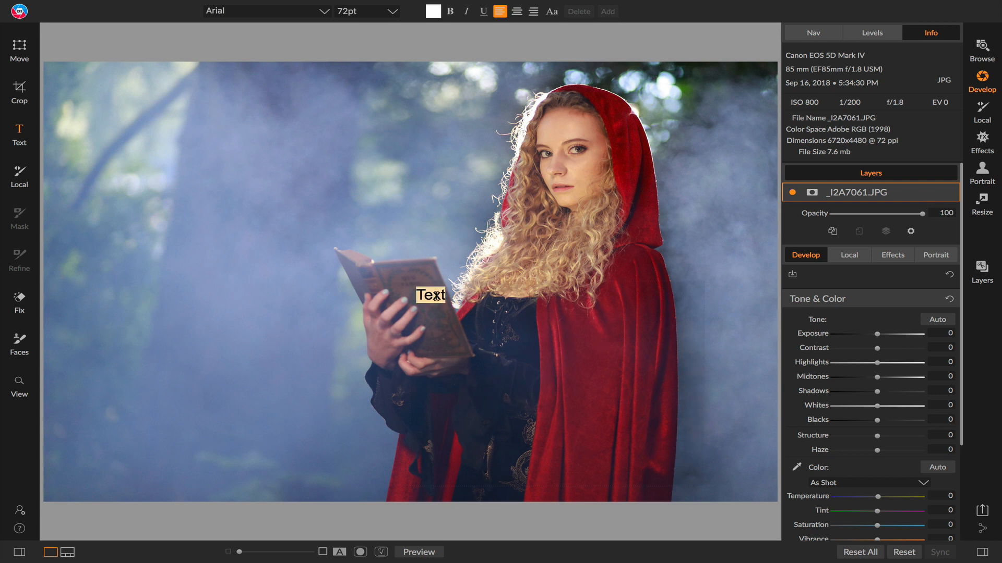
{"action": "type", "text": "Mal"}
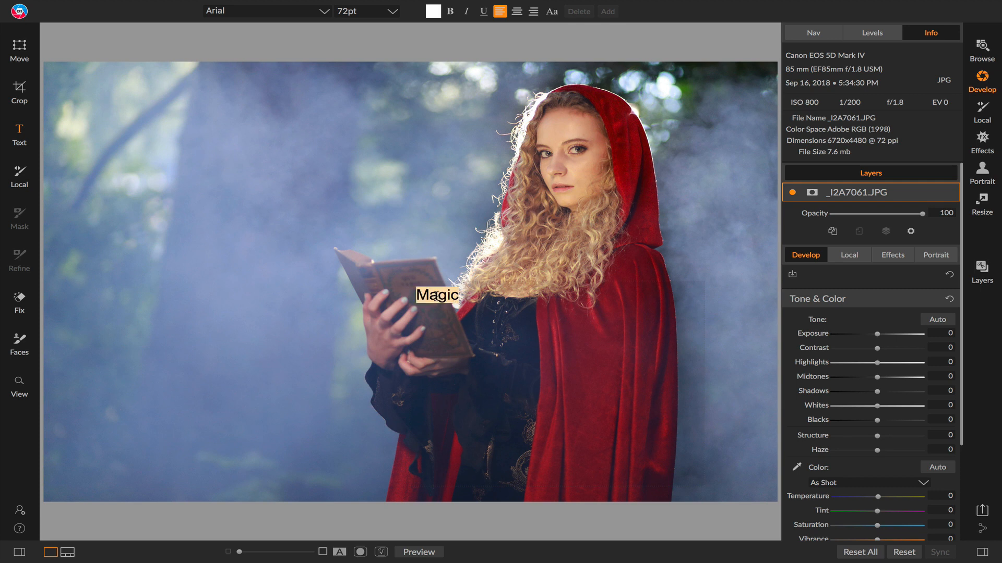
Give the Magic text the Luminari font at 288 pt.
{"action": "left_click", "coordinate": [267, 11]}
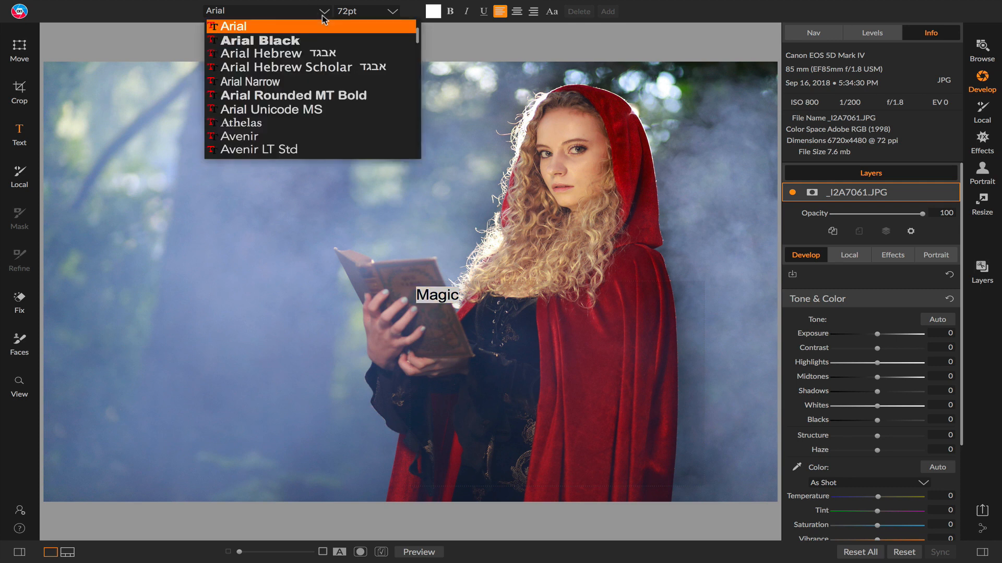
{"action": "scroll", "scroll_direction": "down", "scroll_amount": 3}
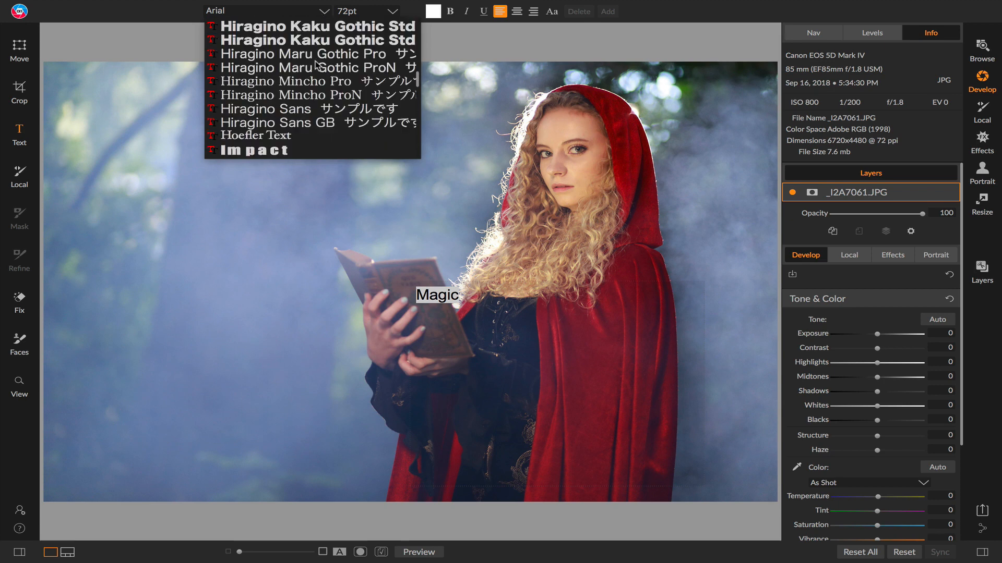
{"action": "scroll", "scroll_direction": "down", "scroll_amount": 3}
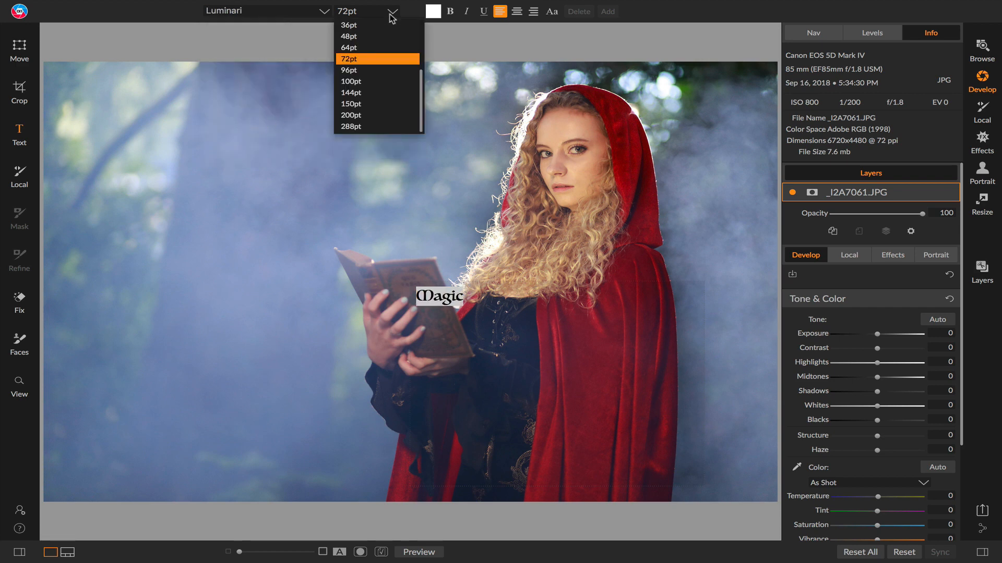
{"action": "left_click", "coordinate": [351, 126]}
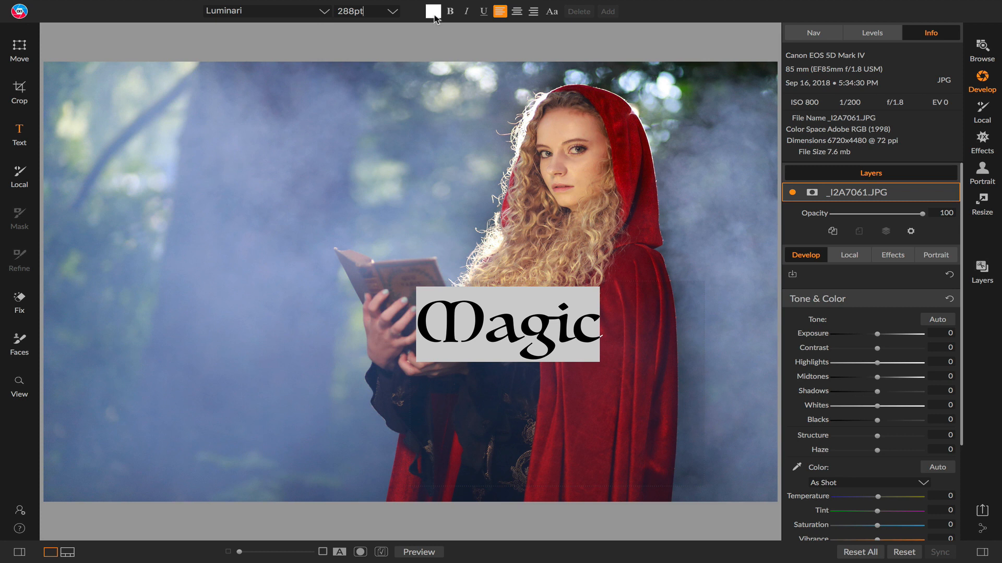
Pick a red in the Colors window and brighten it to a vivid full red.
{"action": "left_click", "coordinate": [434, 11]}
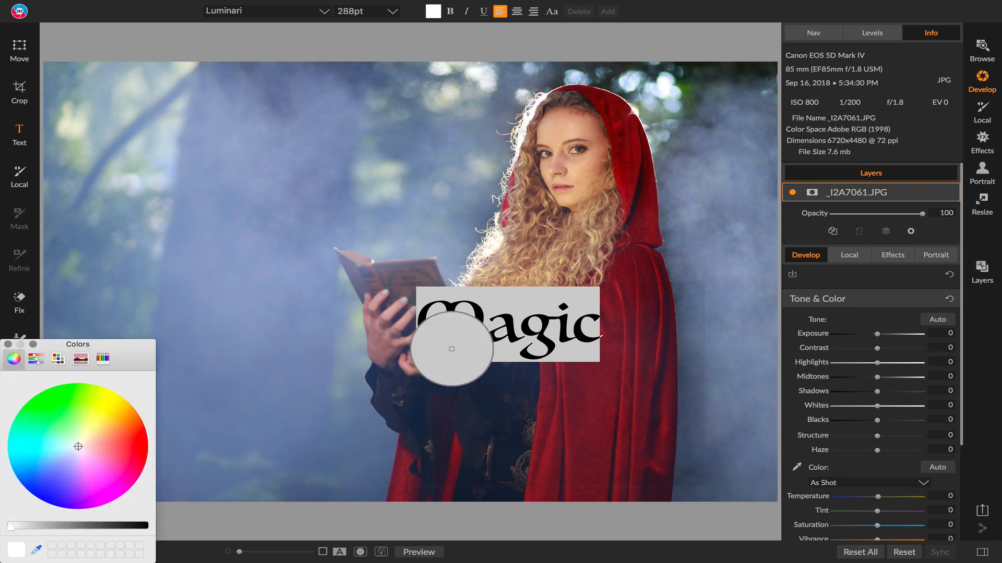
{"action": "left_click", "coordinate": [125, 446]}
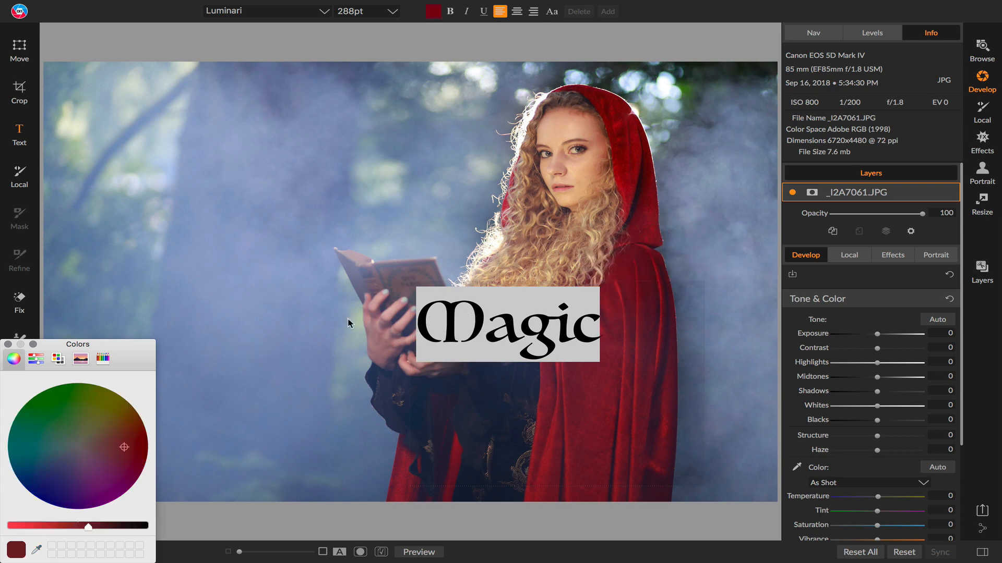
{"action": "left_click_drag", "start_coordinate": [87, 525], "coordinate": [48, 525]}
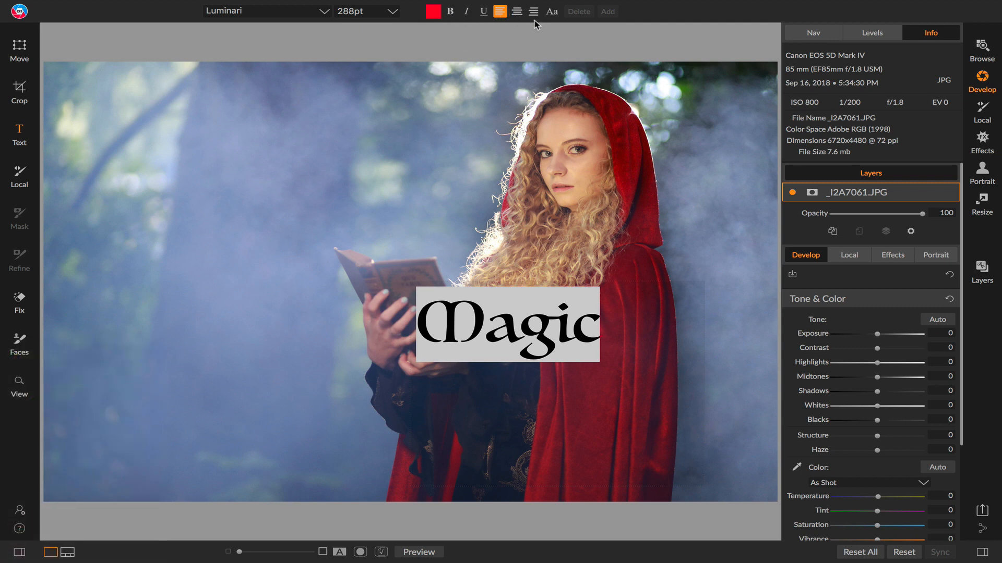
Lower the Magic text opacity with the Opacity slider, then nudge it back up slightly.
{"action": "left_click", "coordinate": [551, 11]}
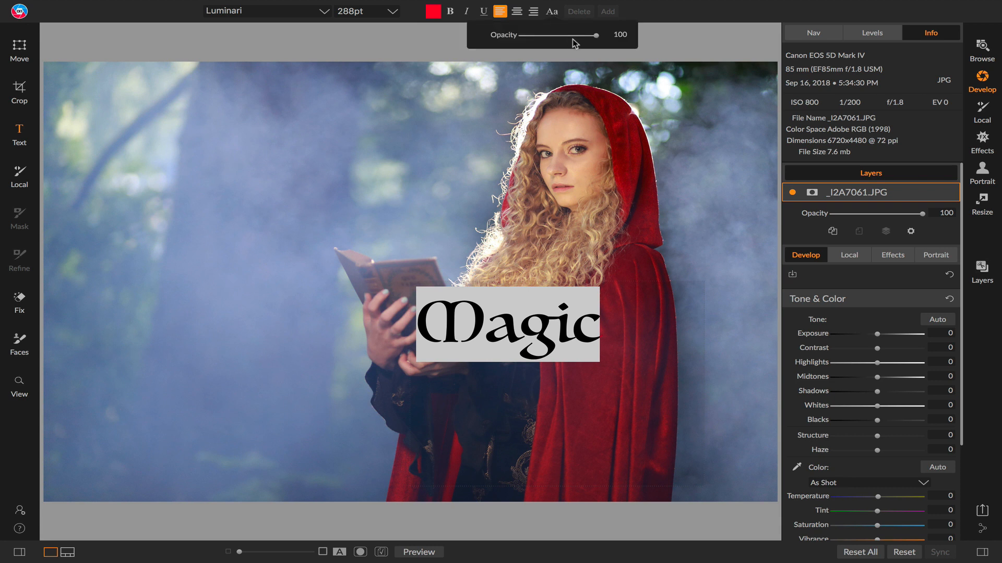
{"action": "left_click_drag", "start_coordinate": [596, 36], "coordinate": [536, 36]}
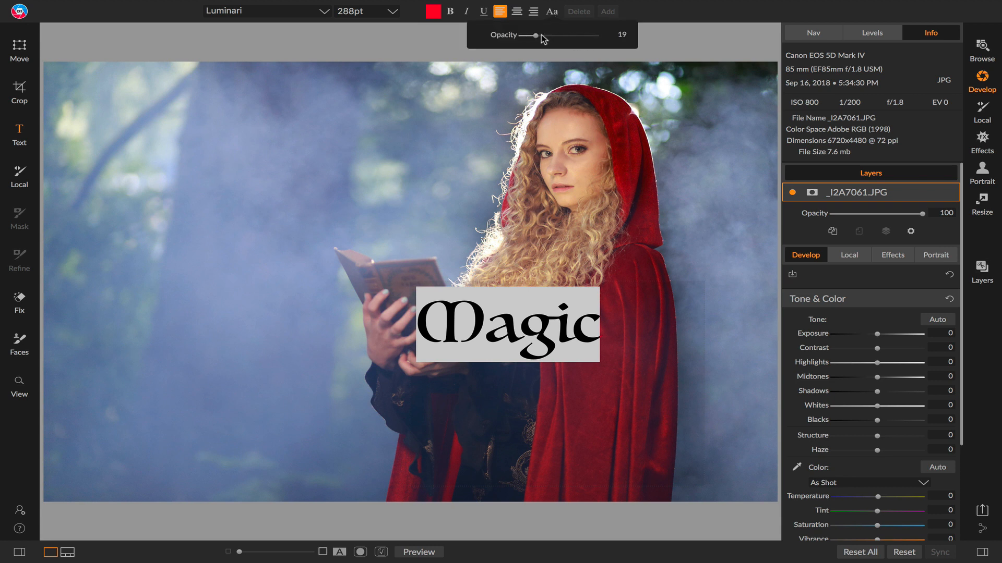
{"action": "left_click_drag", "start_coordinate": [533, 35], "coordinate": [575, 35]}
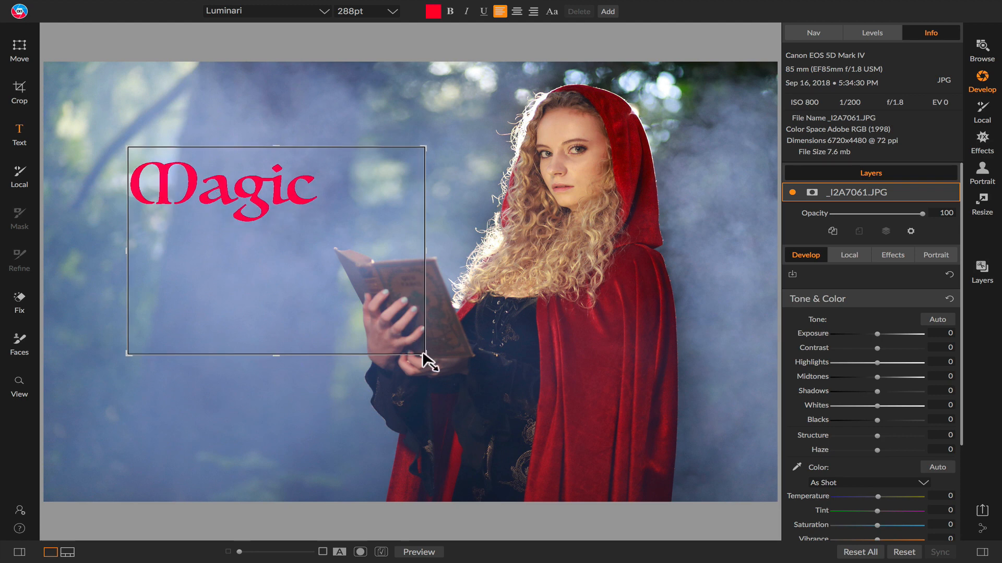
Shrink the box around Magic and drag the title to the lower left.
{"action": "left_click_drag", "start_coordinate": [424, 358], "coordinate": [337, 249]}
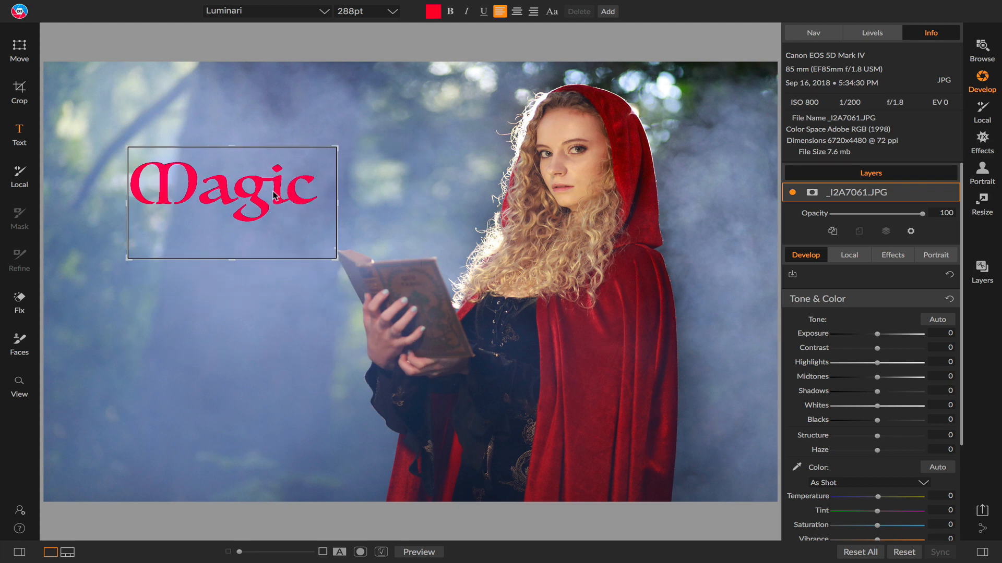
{"action": "left_click_drag", "start_coordinate": [232, 198], "coordinate": [214, 316]}
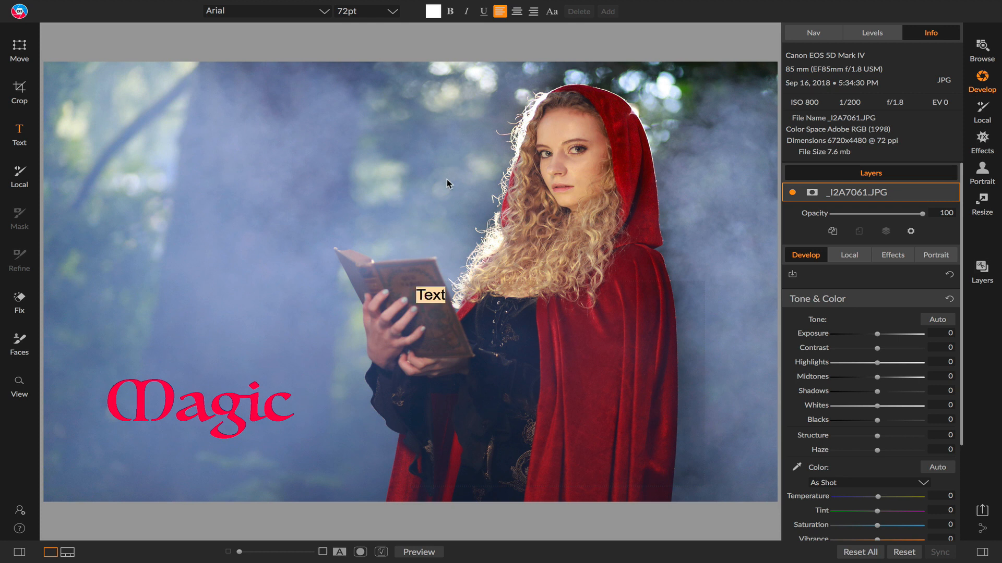
Paste the 'inexhaustible source of magic...' quote with attribution into a new text box.
{"action": "type", "text": "inexhaustible source of magic. Capable of both inflicting injury, and remedying it.\" JK Rowling, Harry Potter and the Deathly Hallows"}
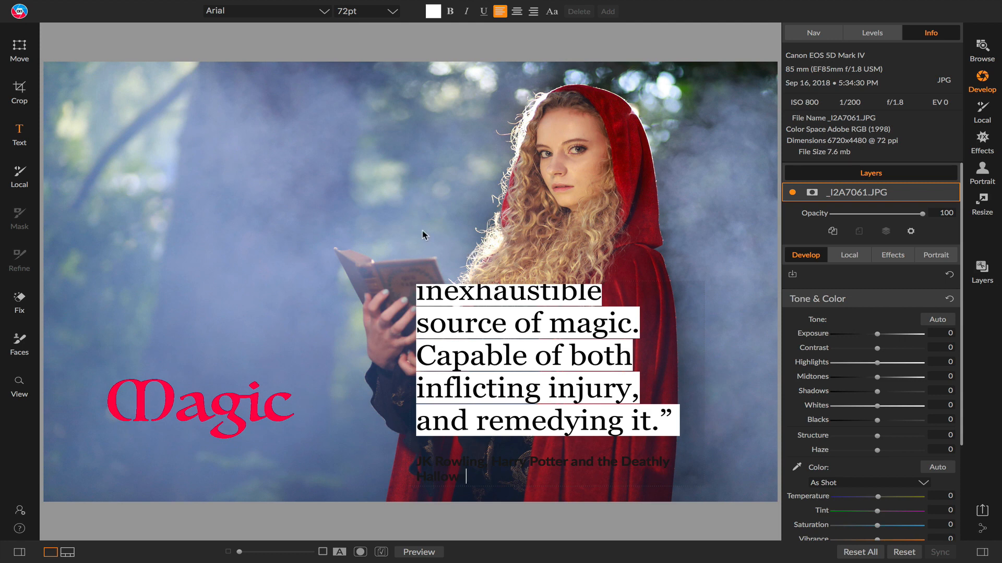
{"action": "mouse_move", "coordinate": [434, 301]}
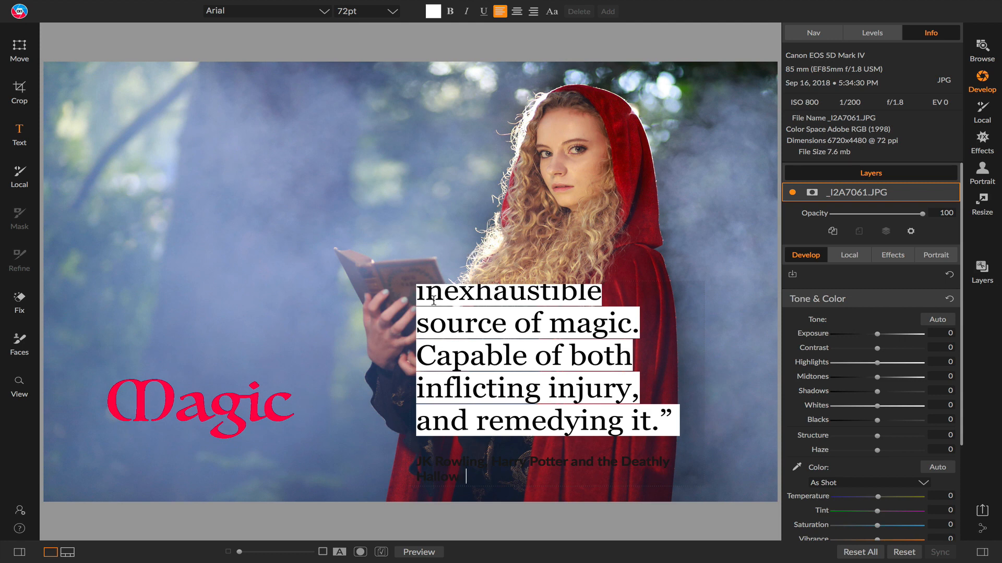
{"action": "mouse_move", "coordinate": [368, 310]}
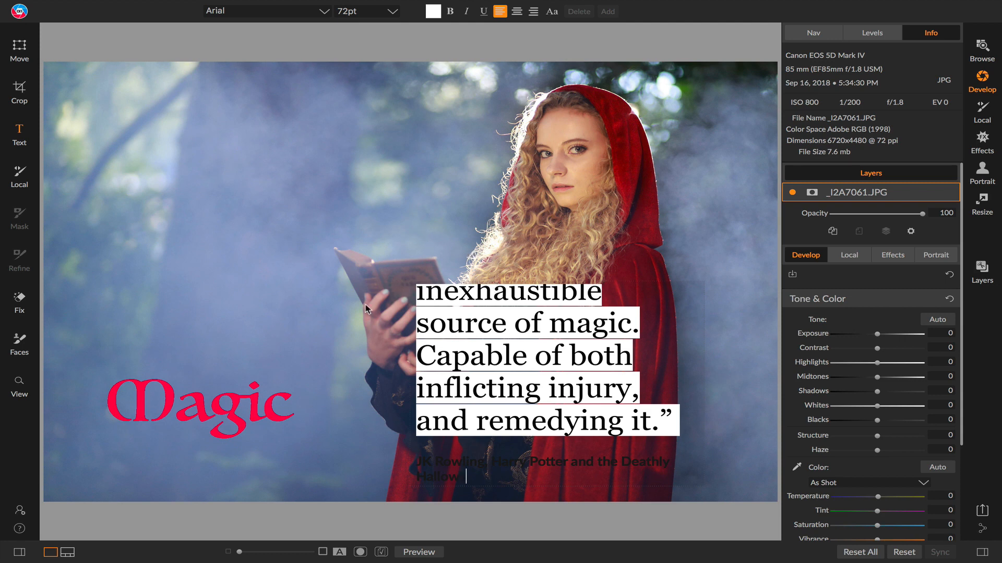
Select the quote block and stretch its box down so the attribution line shows.
{"action": "left_click", "coordinate": [262, 10]}
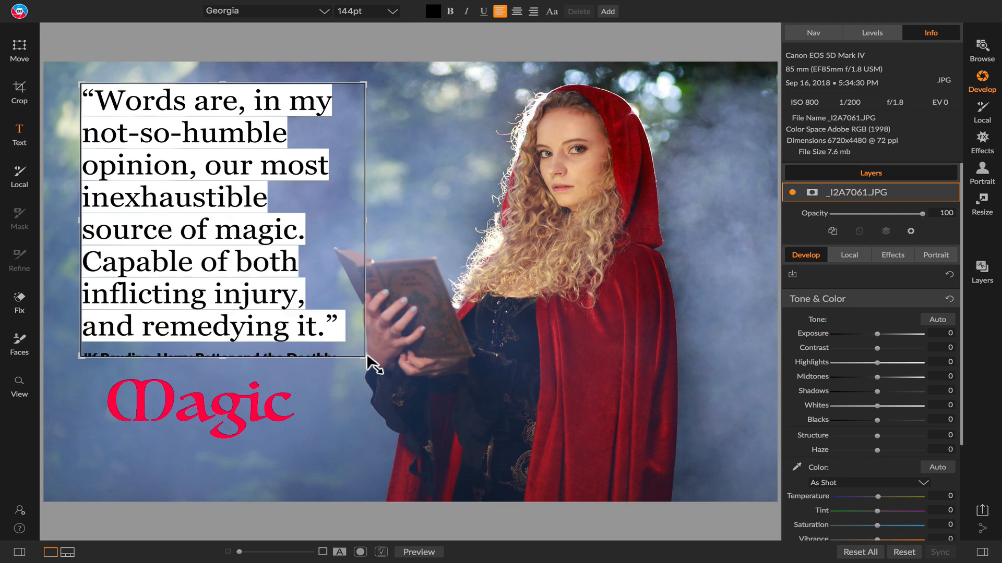
{"action": "left_click_drag", "start_coordinate": [373, 364], "coordinate": [373, 406]}
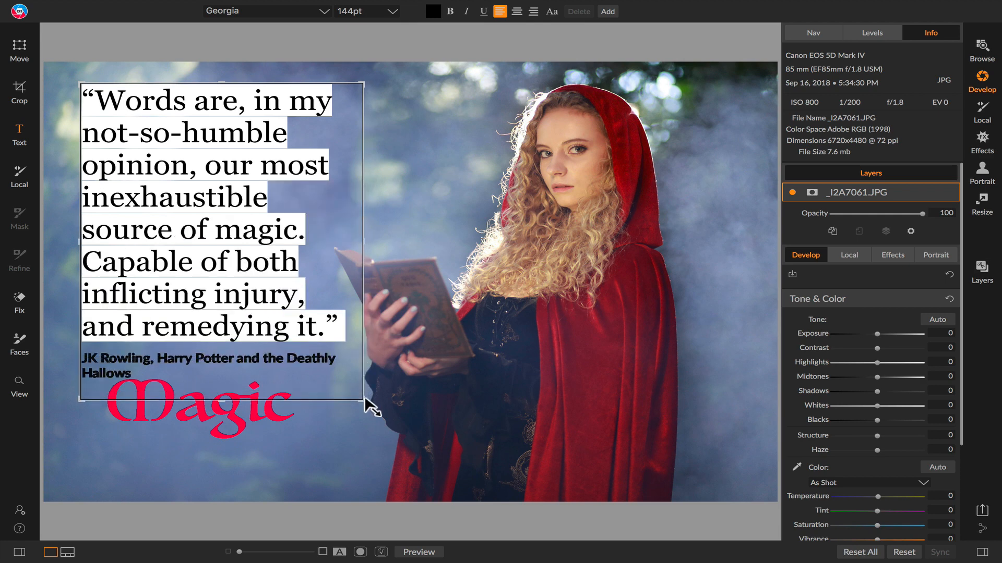